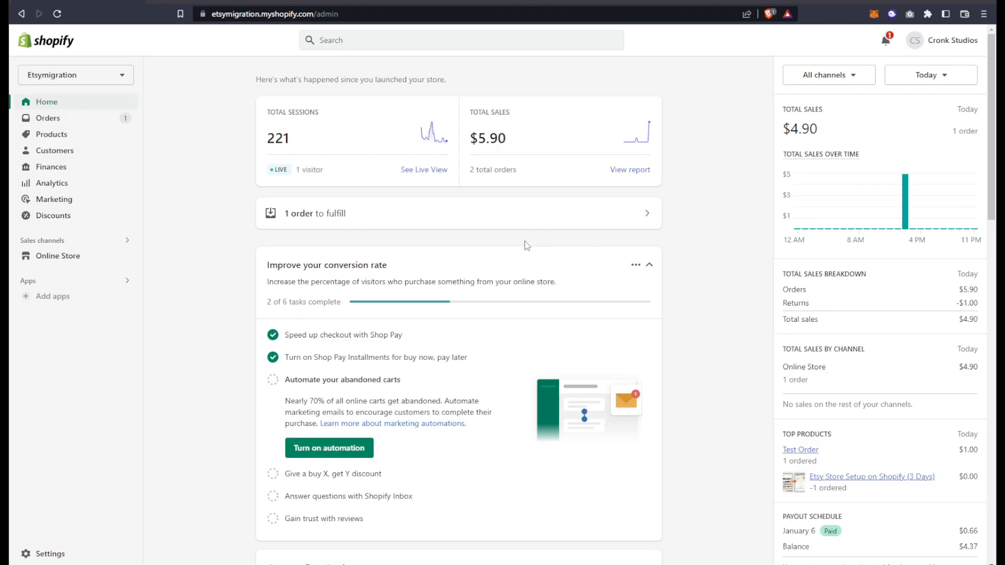
mouse_move(296, 131)
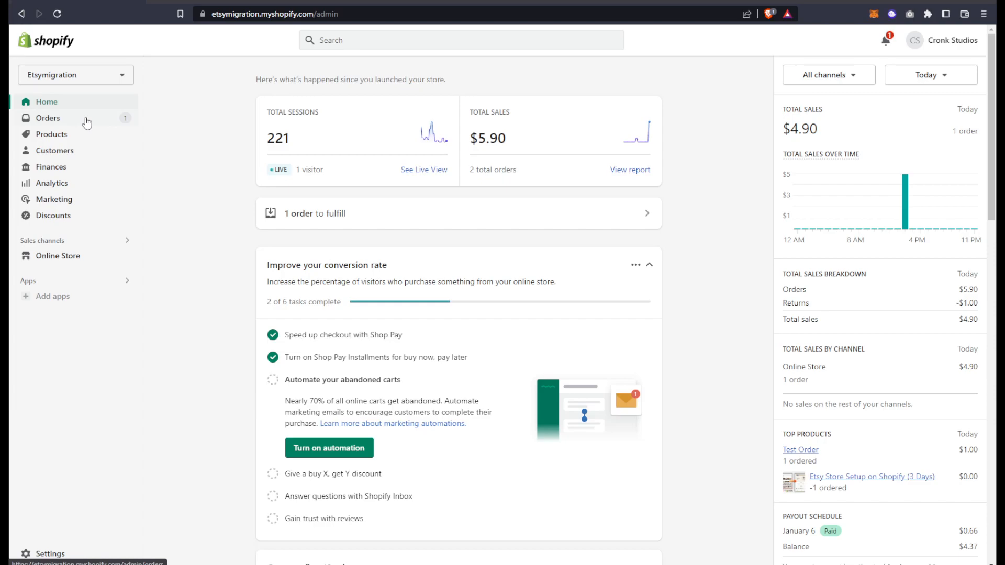
Go to Orders and load order #1002's detail page.
click(47, 118)
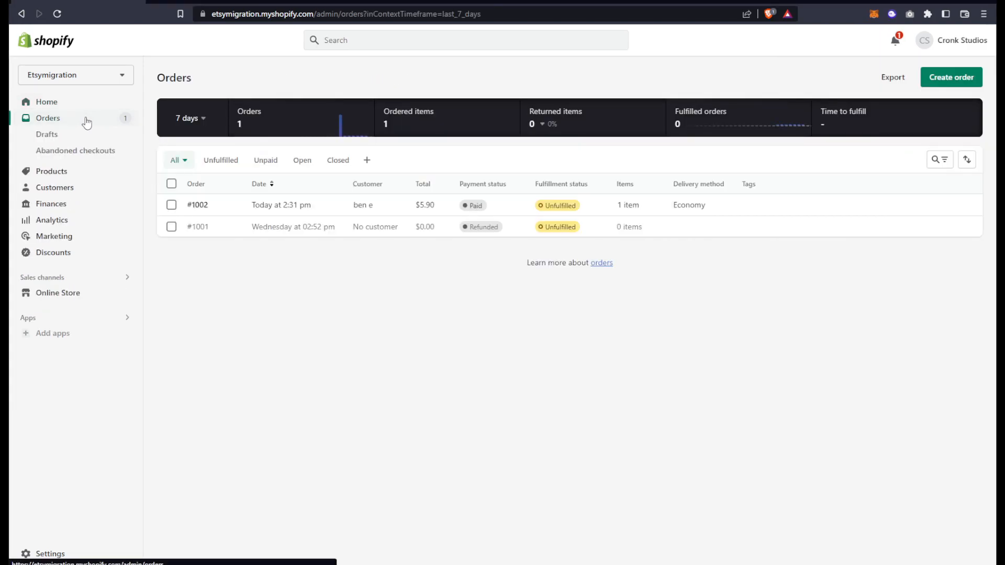
click(198, 205)
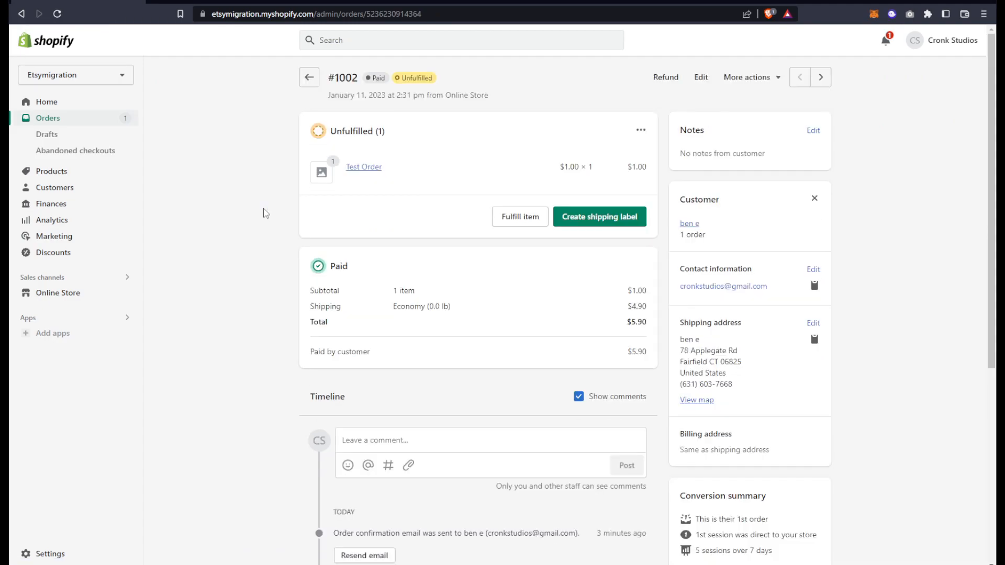
mouse_move(392, 297)
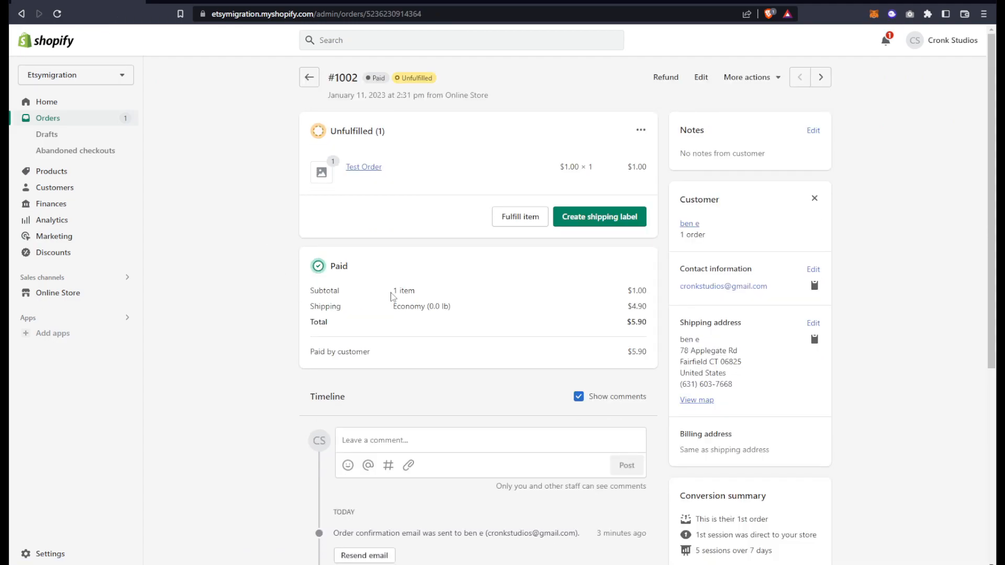
mouse_move(676, 87)
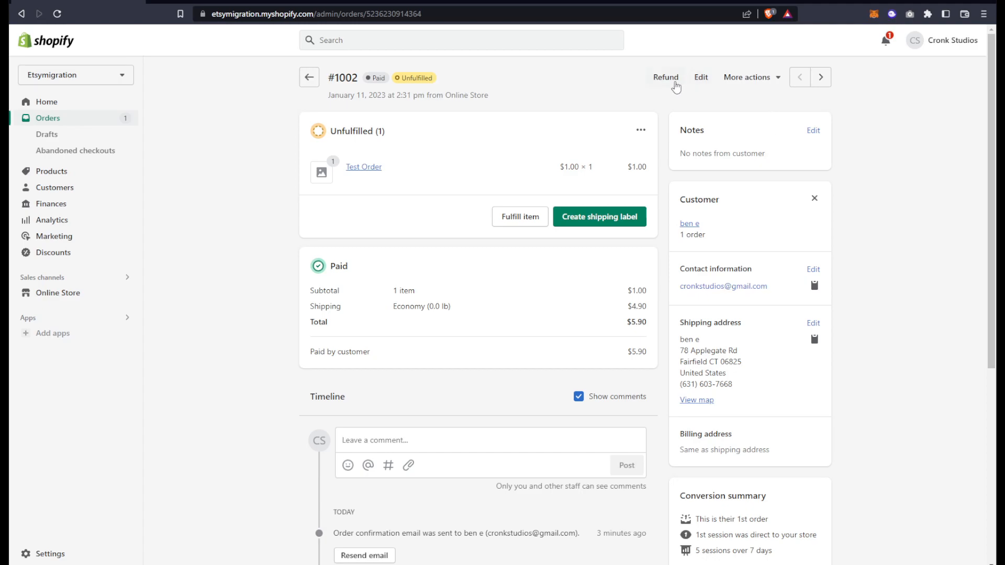
Begin a refund, queue 1 Test Order item, and leave Restock item unchecked.
click(665, 76)
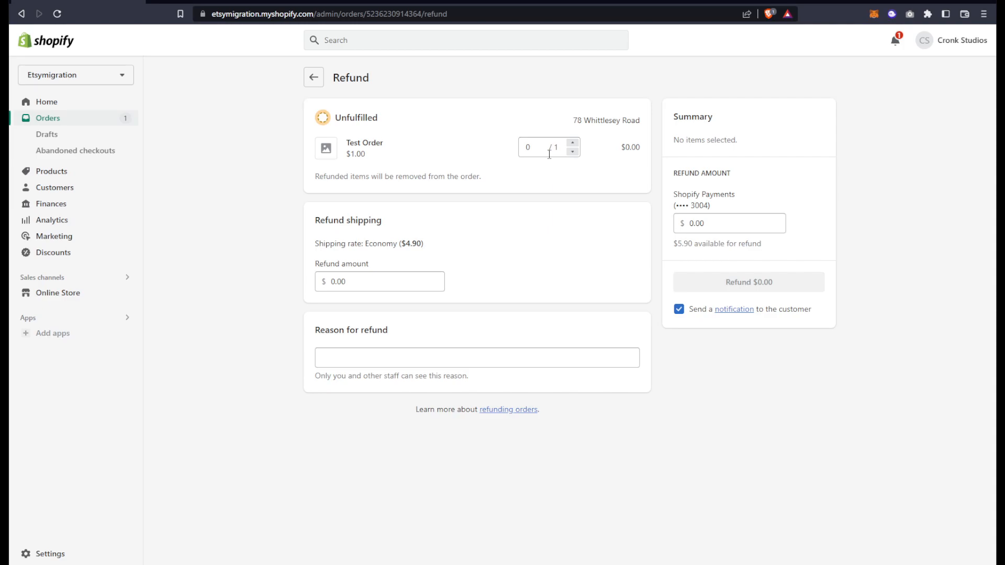
click(541, 148)
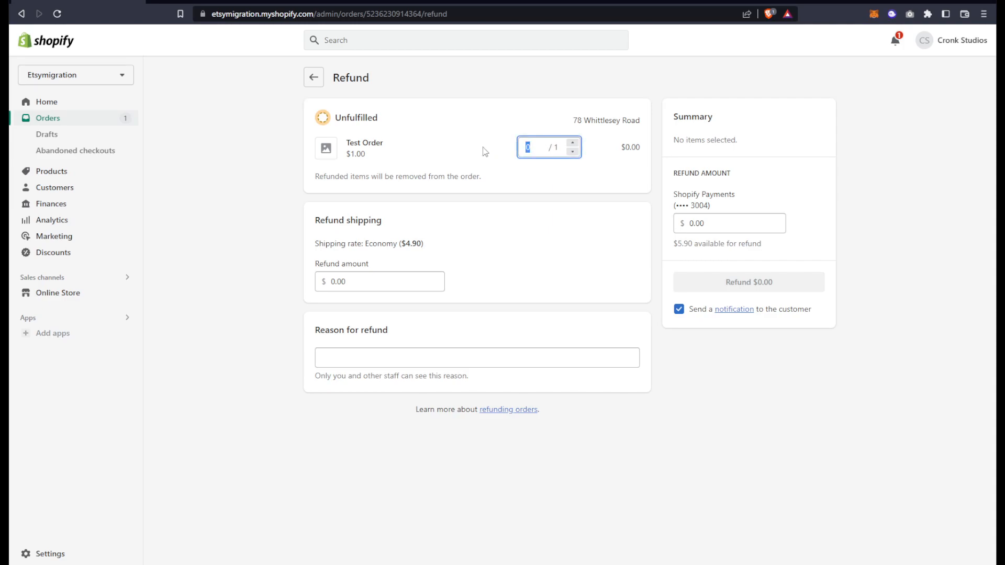
text(1)
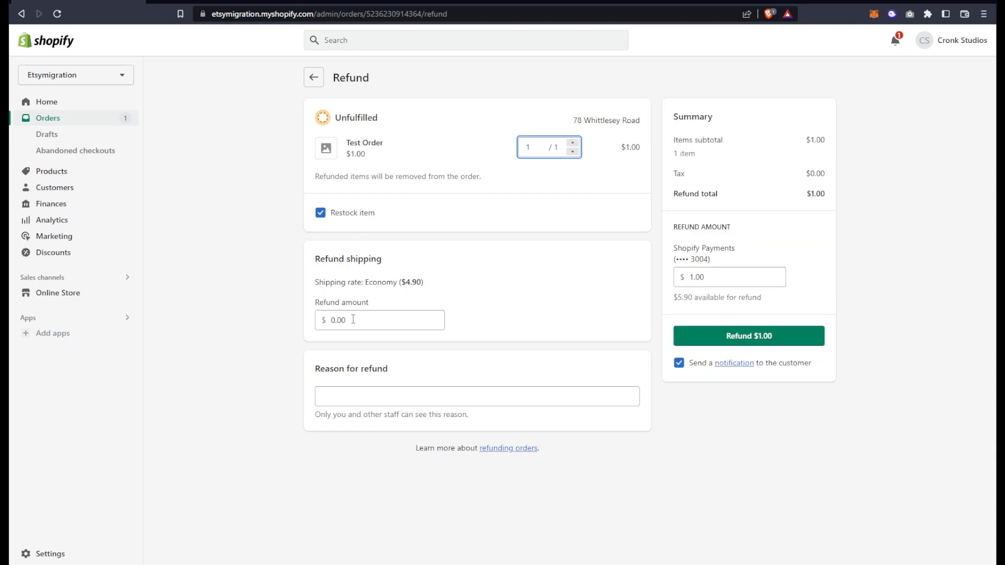
click(320, 213)
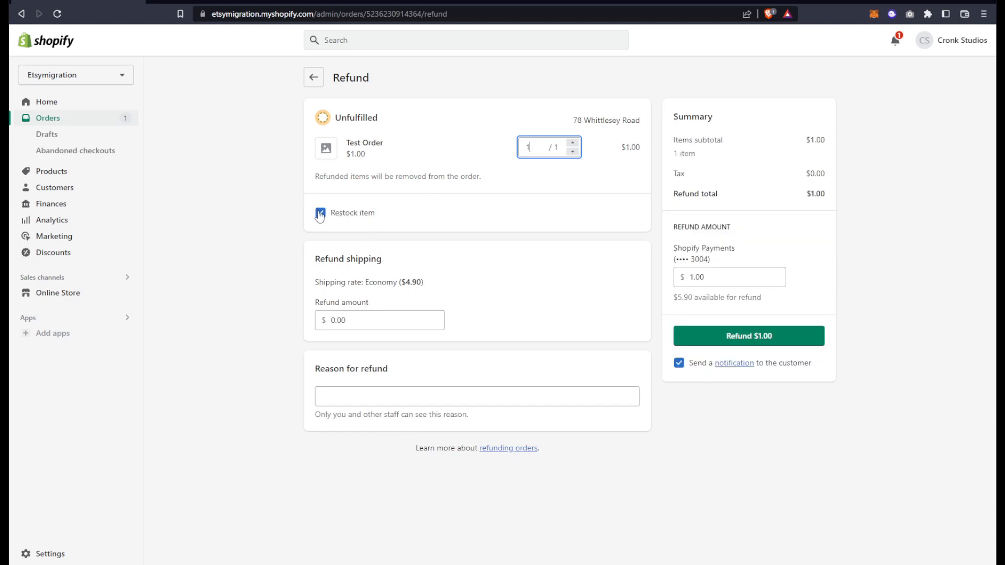
click(320, 212)
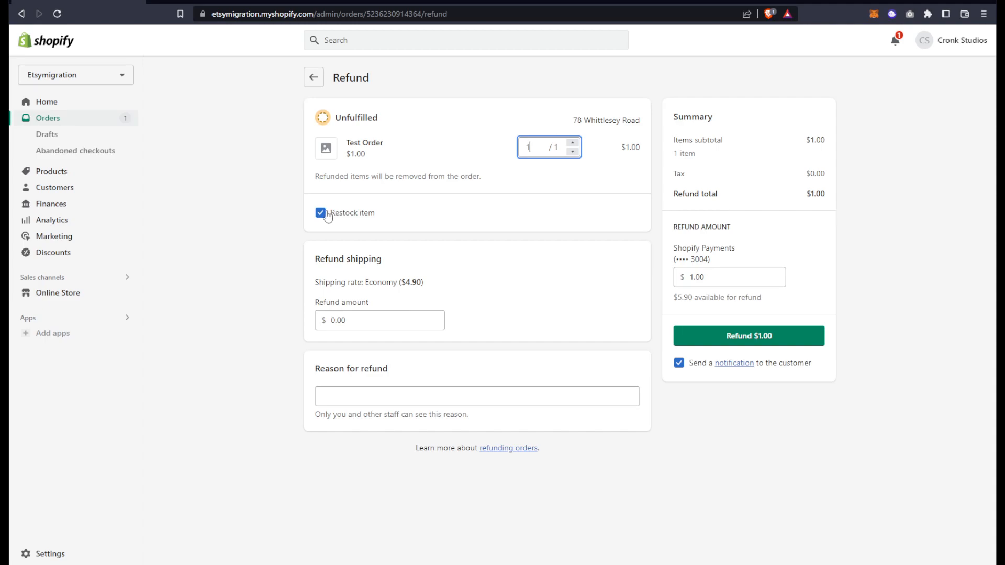
mouse_move(536, 273)
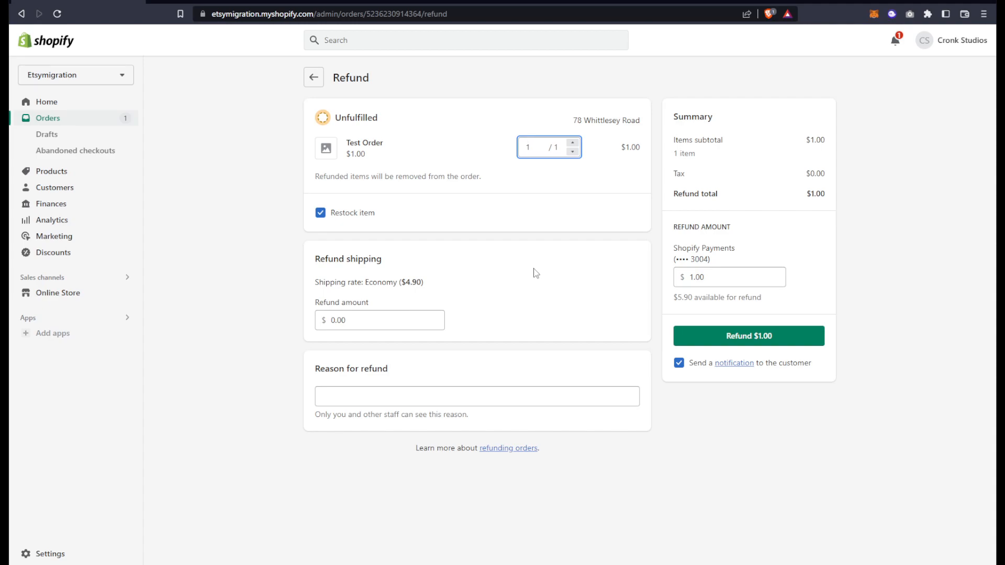
mouse_move(320, 213)
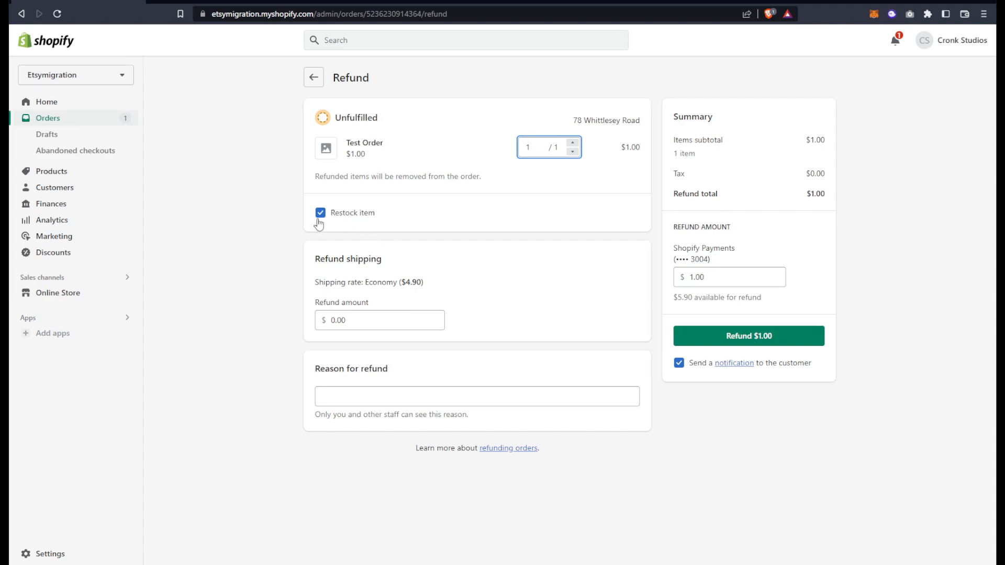
click(320, 212)
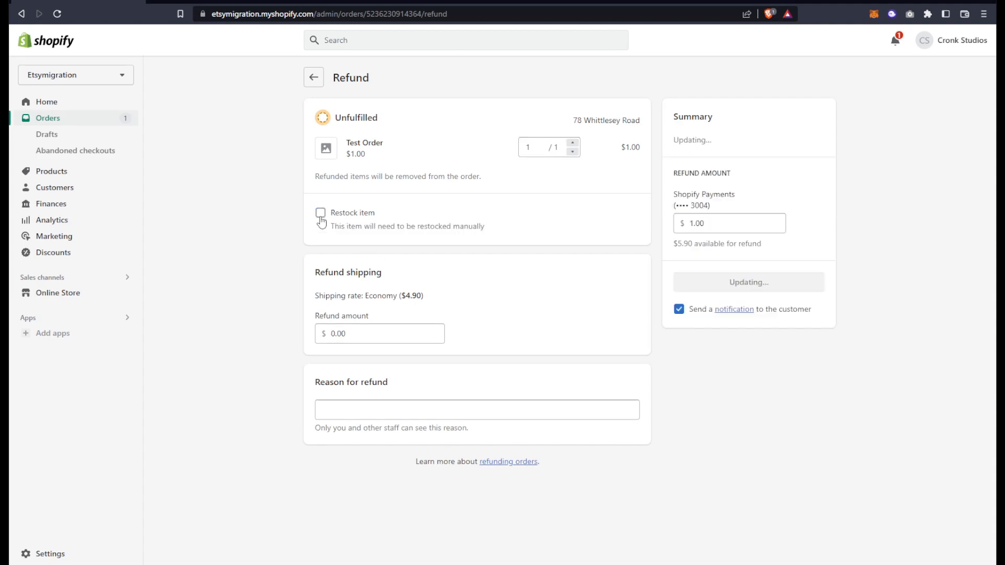
Re-enable restocking and enter a $5.90 shipping refund, which is rejected as exceeding available.
click(320, 212)
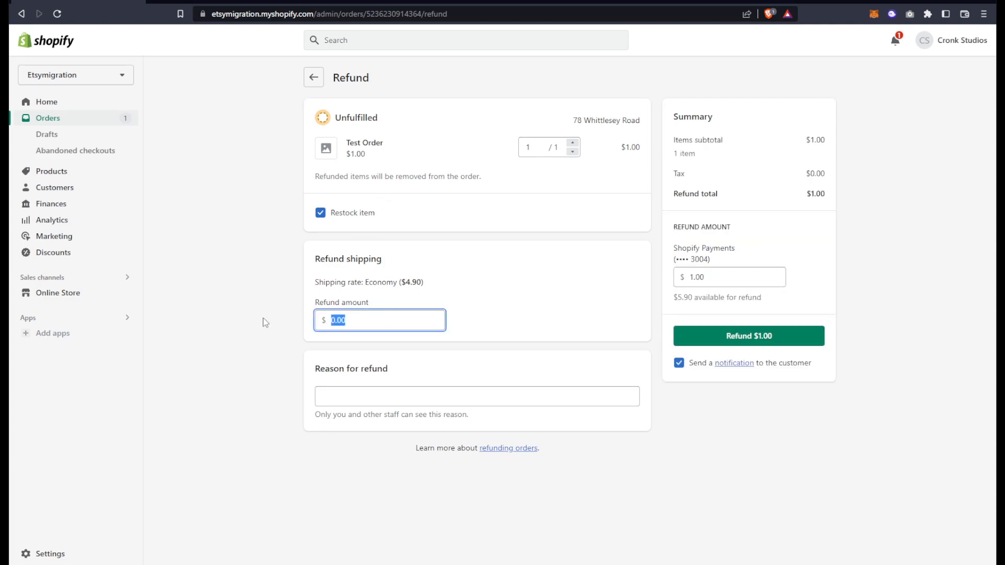
mouse_move(405, 290)
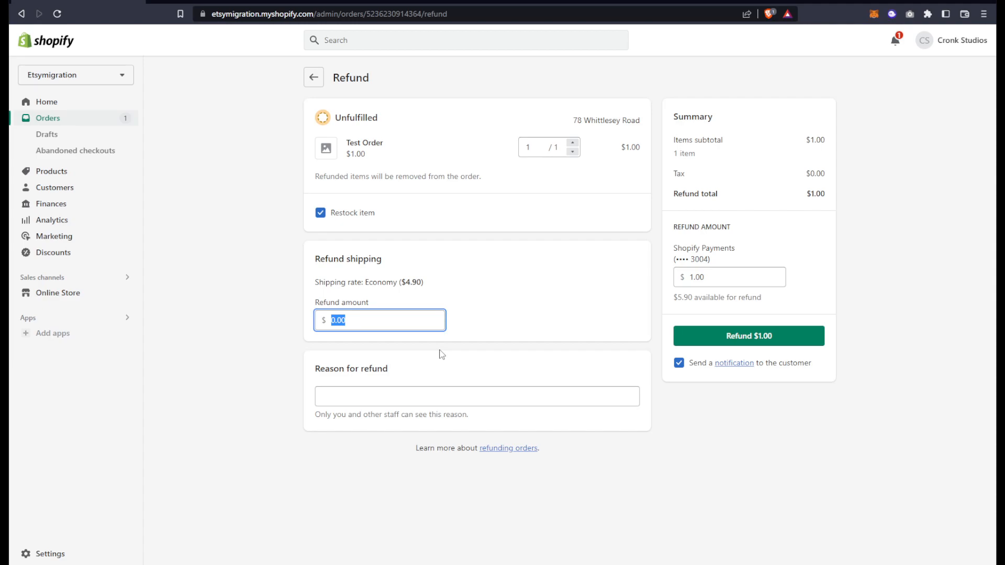
text(6.0)
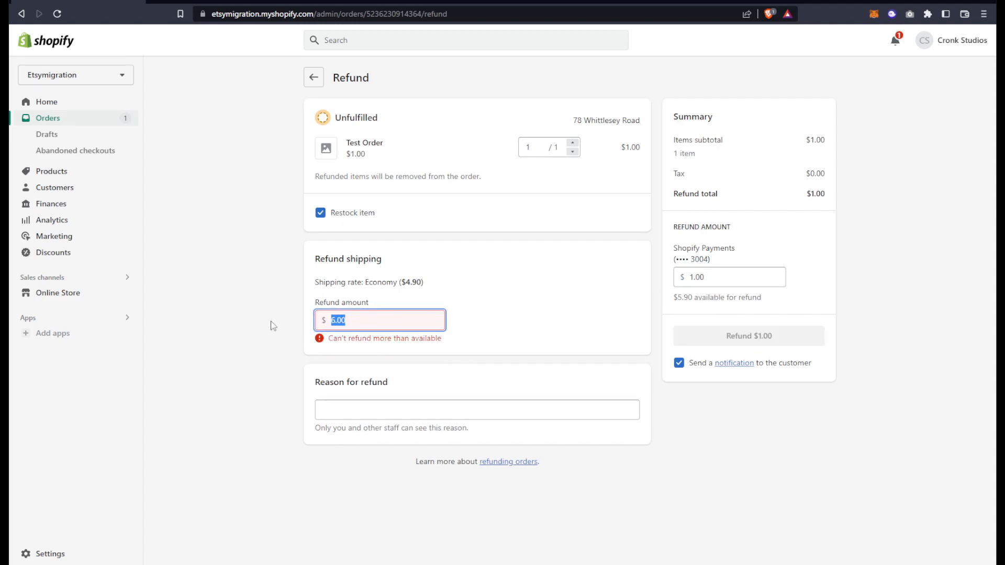
text(5.90)
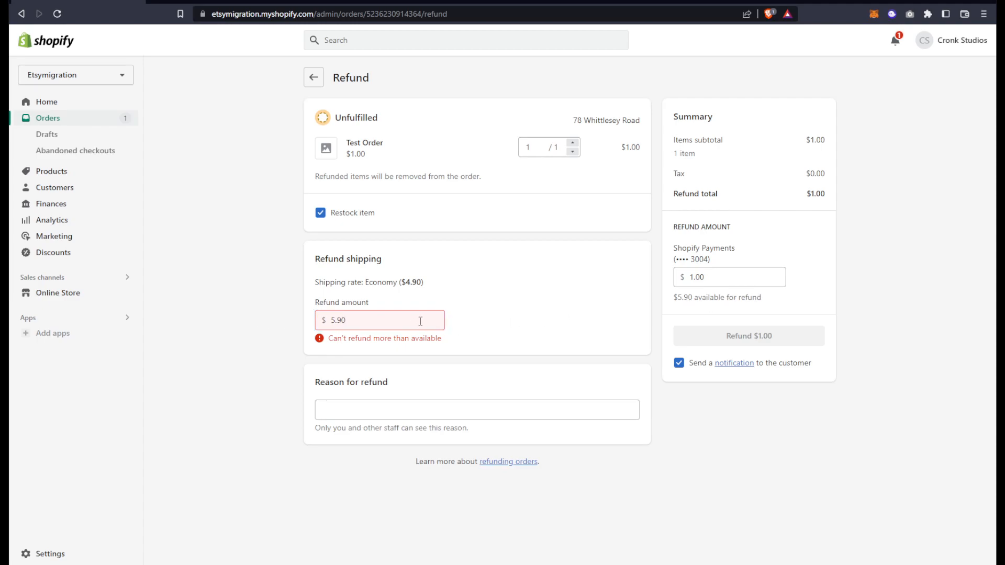
mouse_move(720, 304)
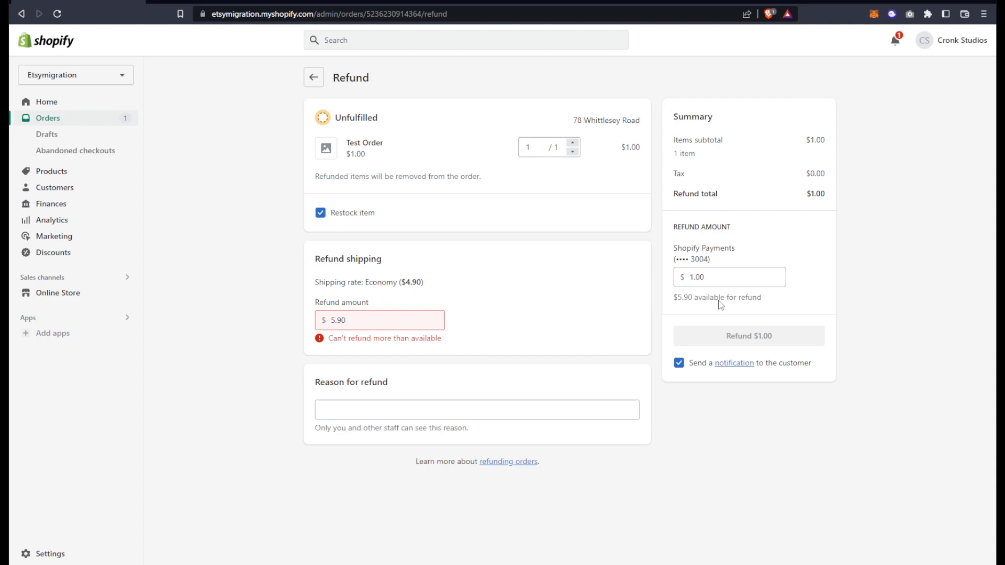
mouse_move(667, 292)
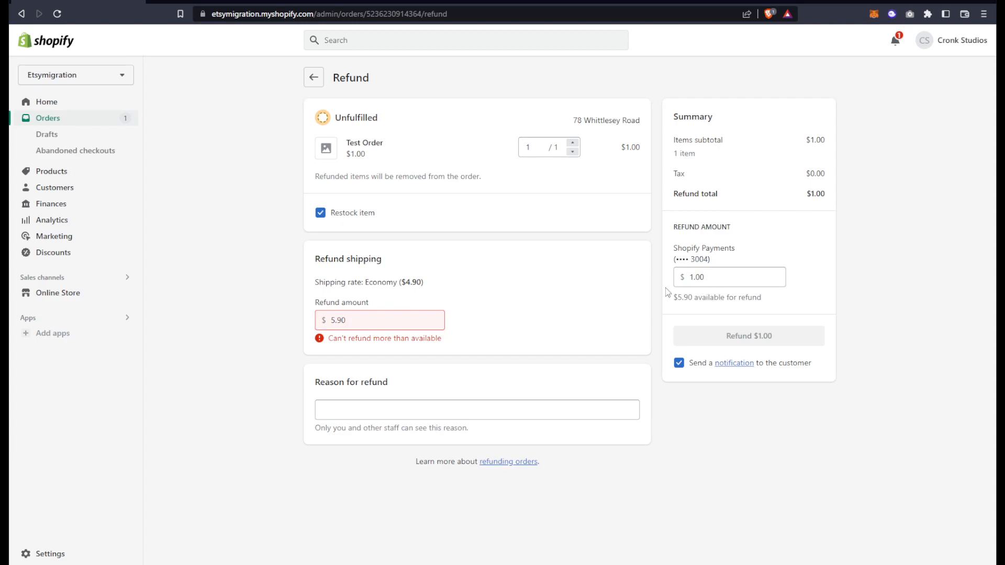
click(476, 409)
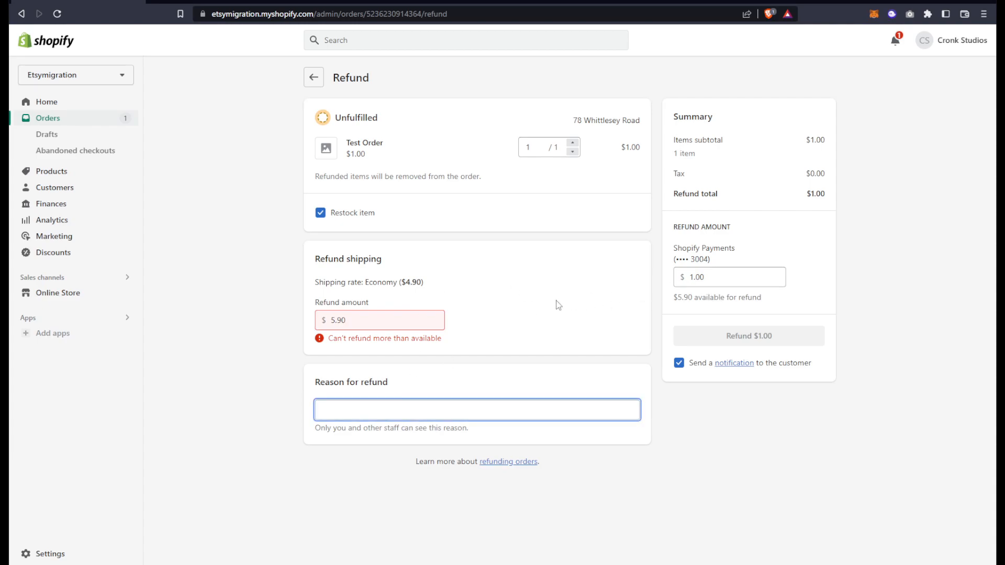
text(1.00)
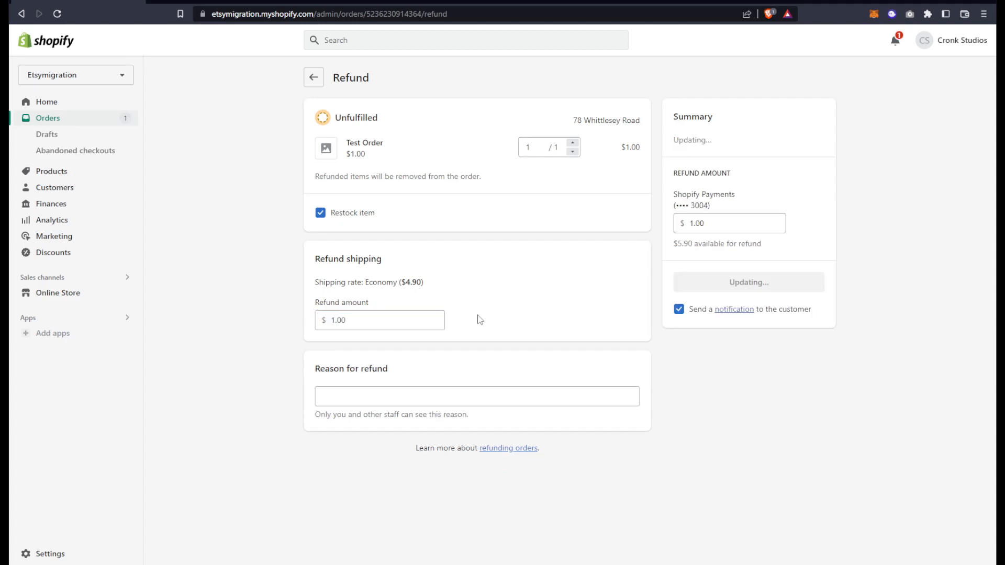
text(5.90)
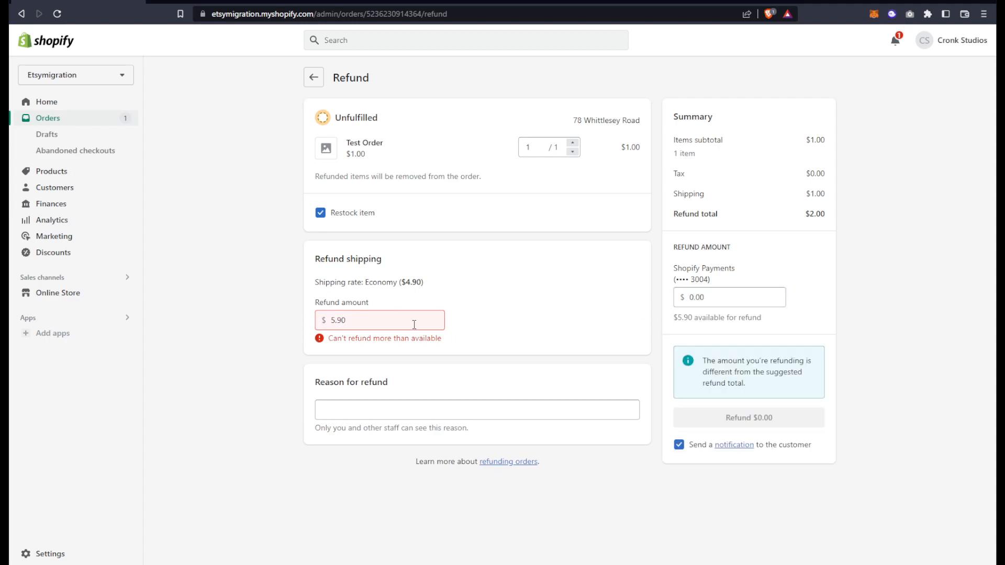
Replace the shipping refund with $1.00, making the refund total a valid $2.00.
triple_click(369, 281)
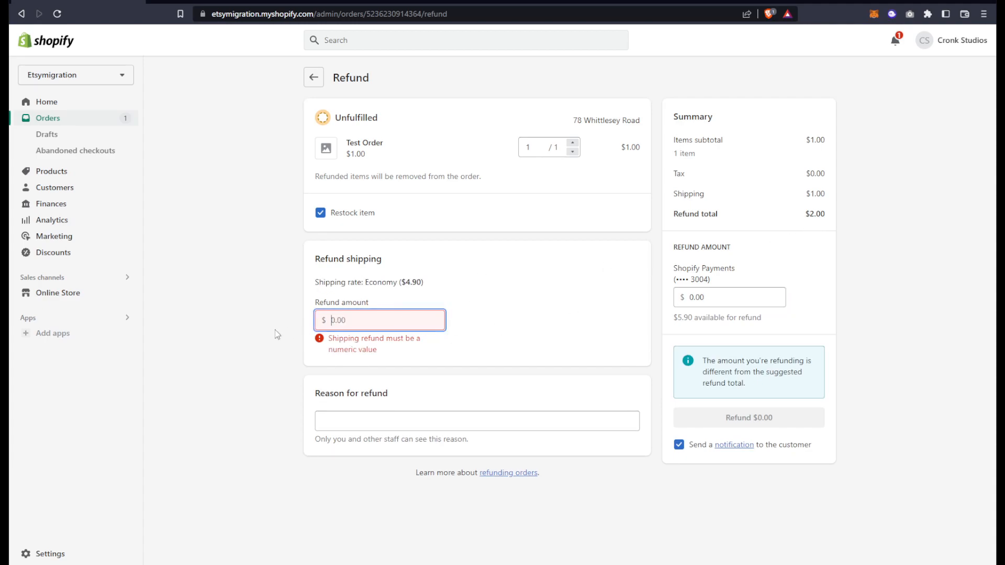
text(1.00)
click(730, 296)
text(5.9)
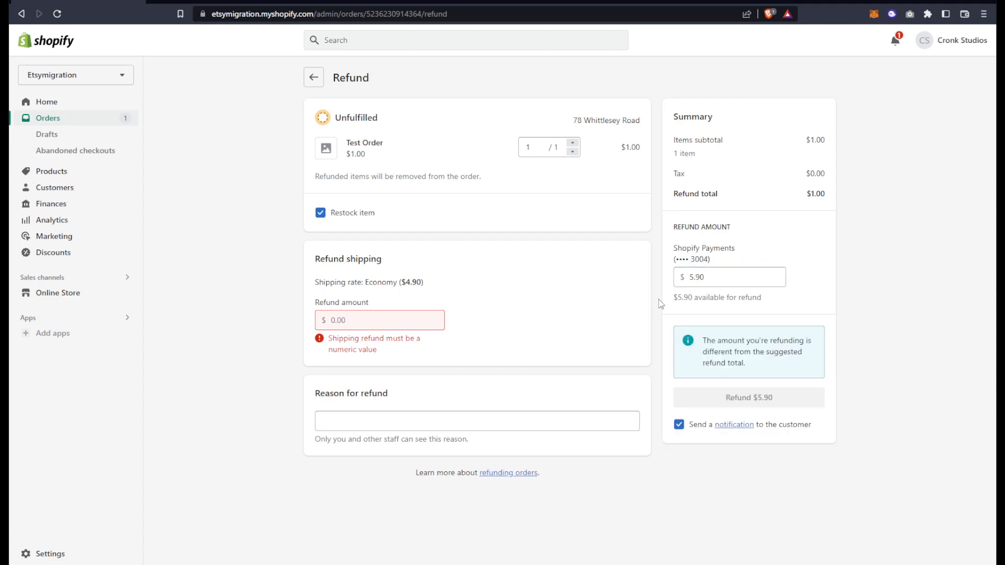
mouse_move(785, 358)
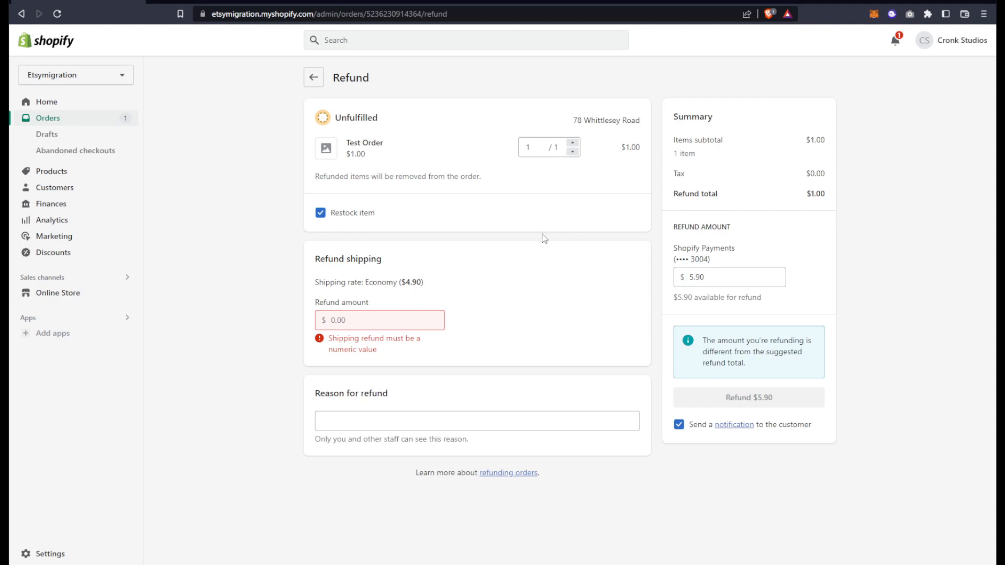
text(1.00)
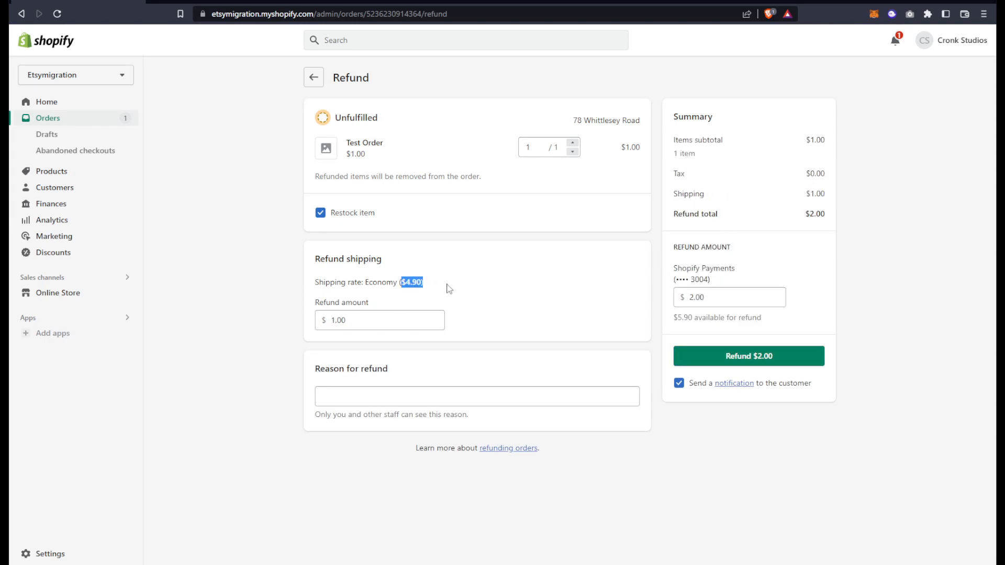
Try $4.90 for shipping, check the available amount, then settle on $3 for a $4.00 total.
click(379, 320)
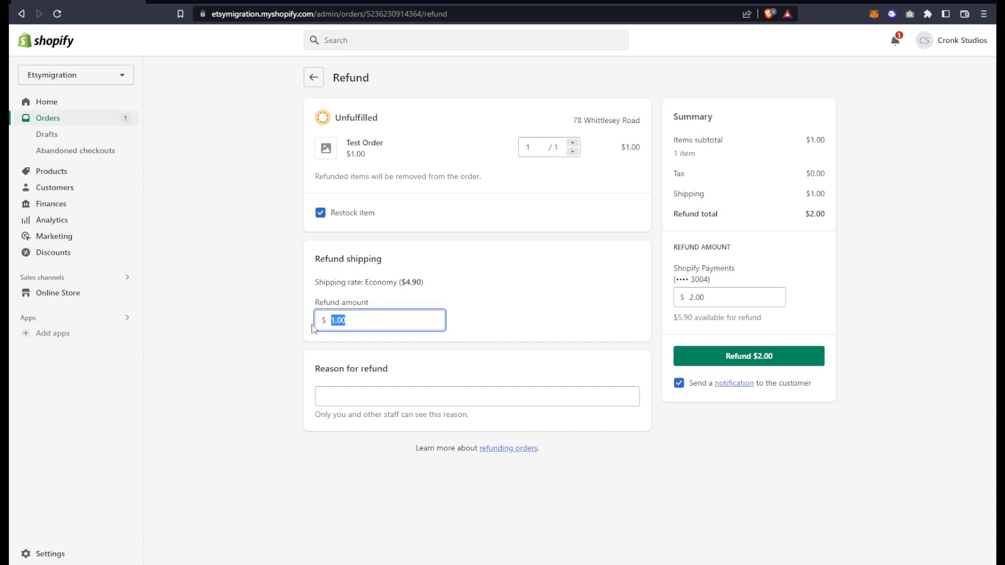
text(4.90)
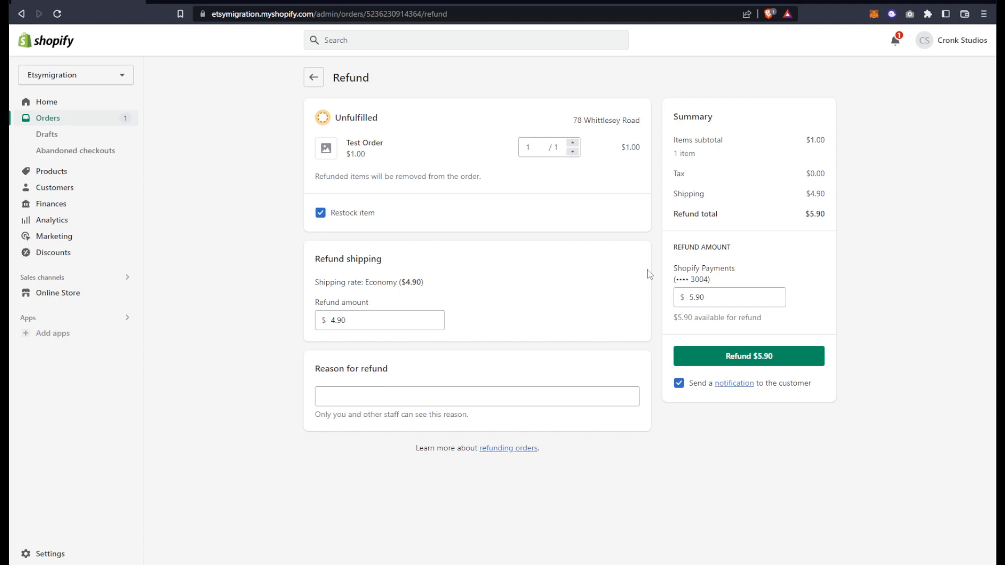
double_click(681, 318)
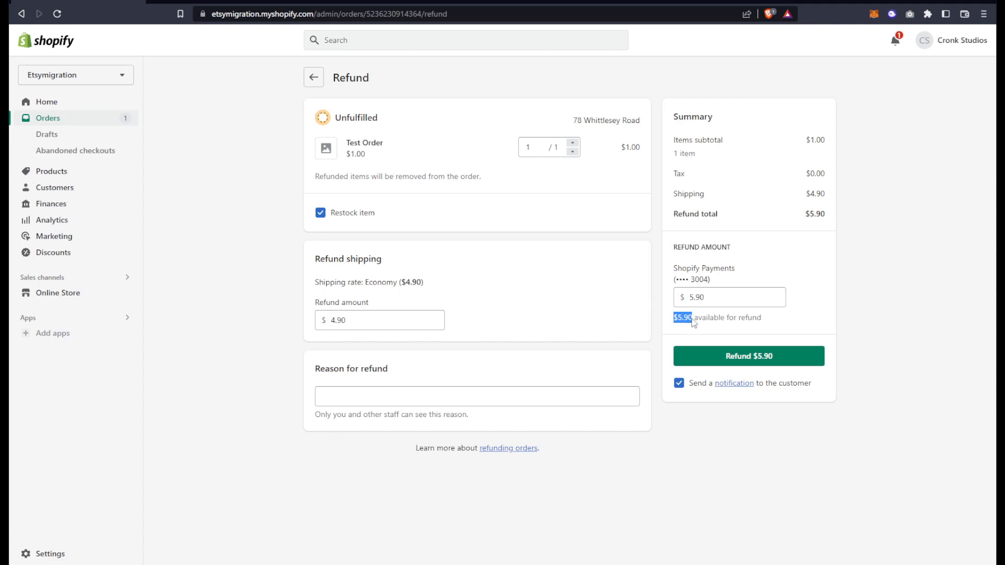
click(378, 320)
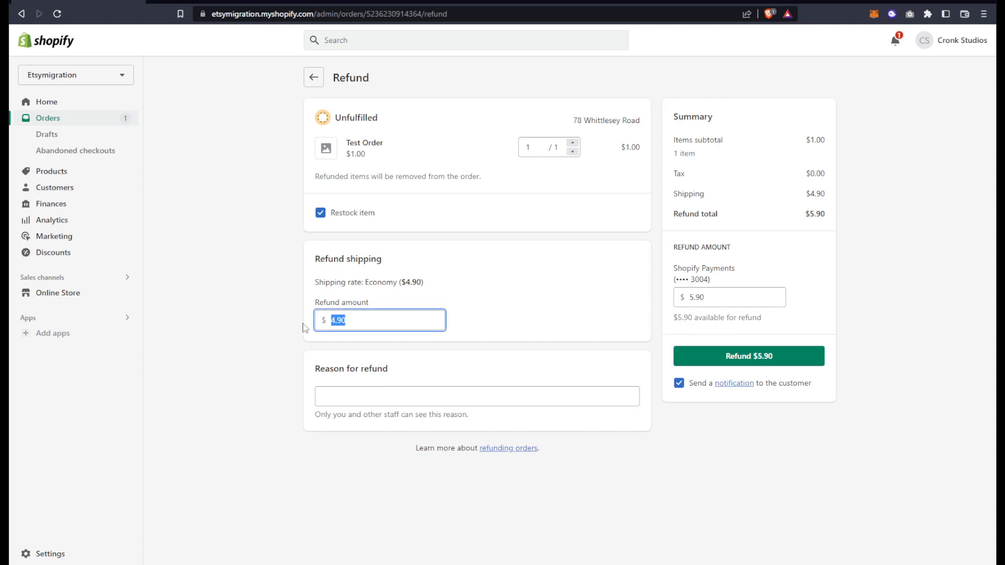
mouse_move(314, 328)
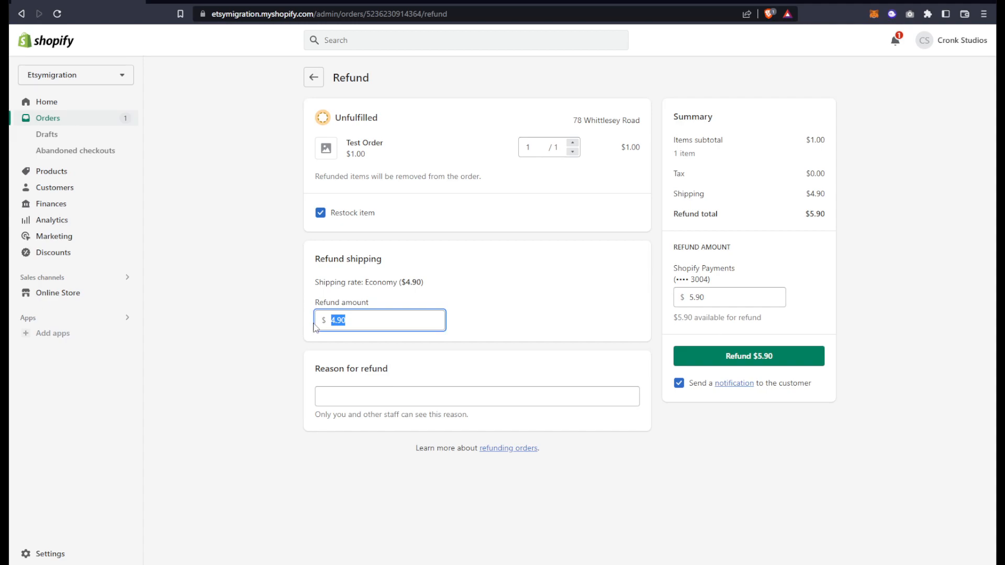
text(3)
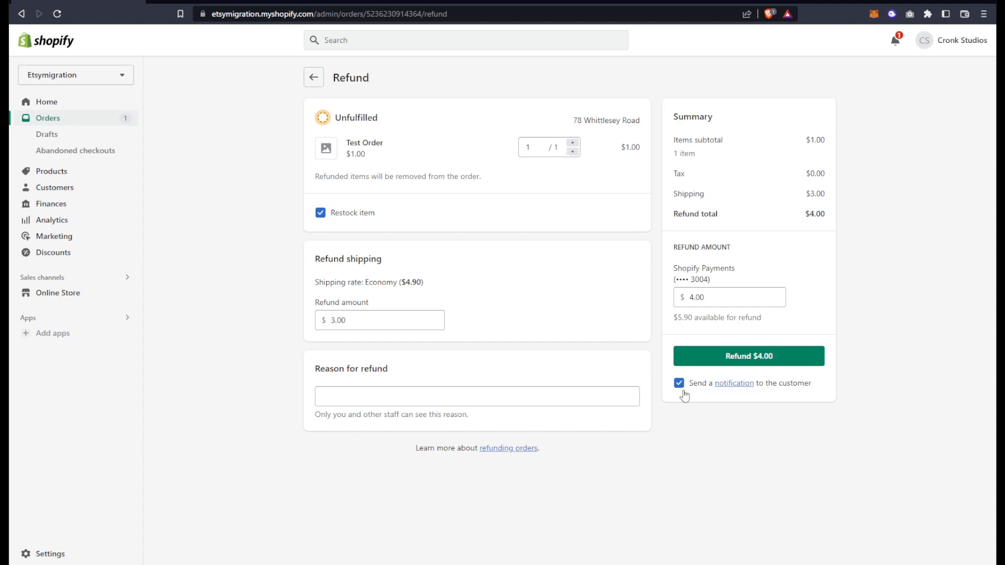
mouse_move(800, 389)
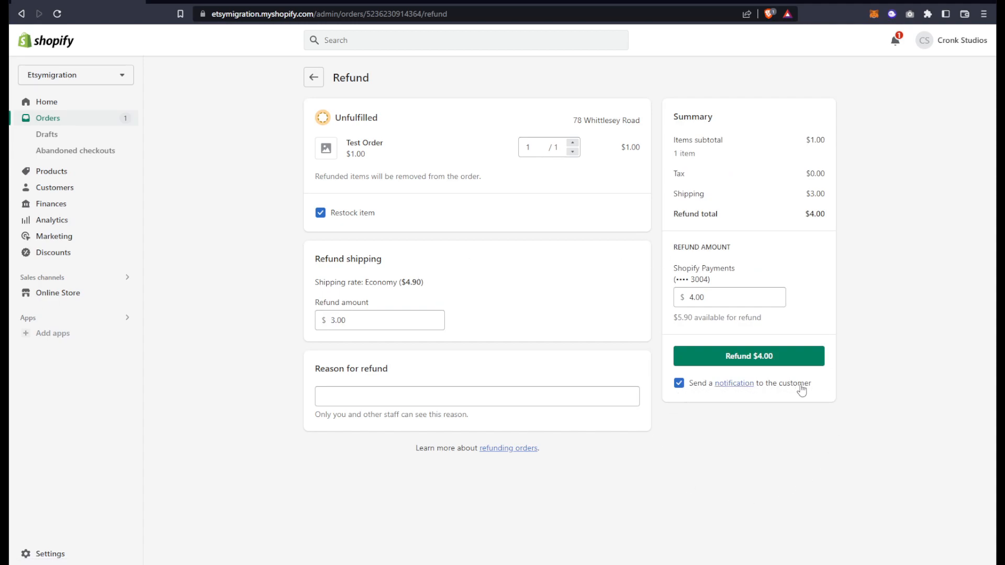
Set the Shopify Payments refund amount to $5.90 and issue the refund.
click(477, 395)
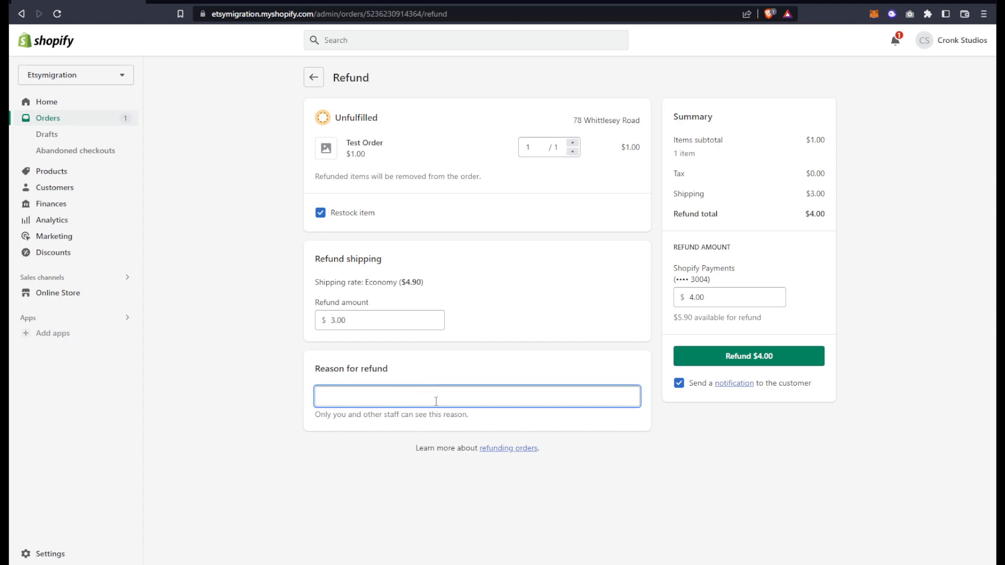
click(728, 296)
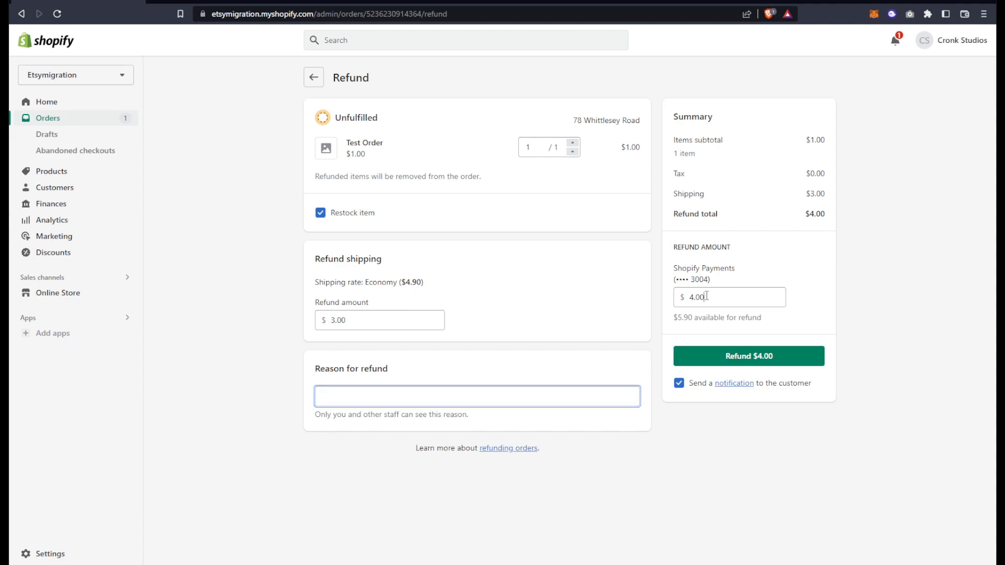
text(5.9)
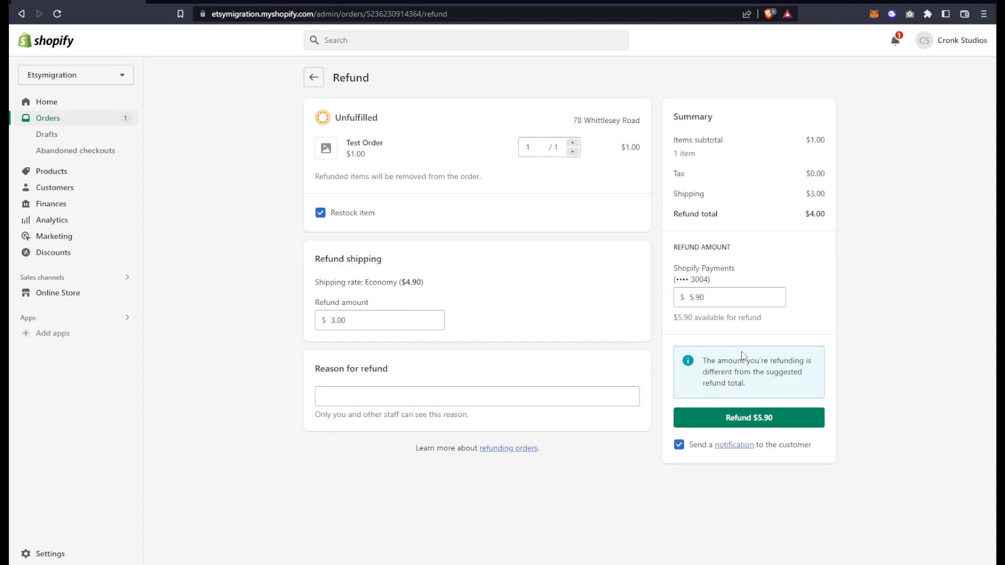
click(748, 418)
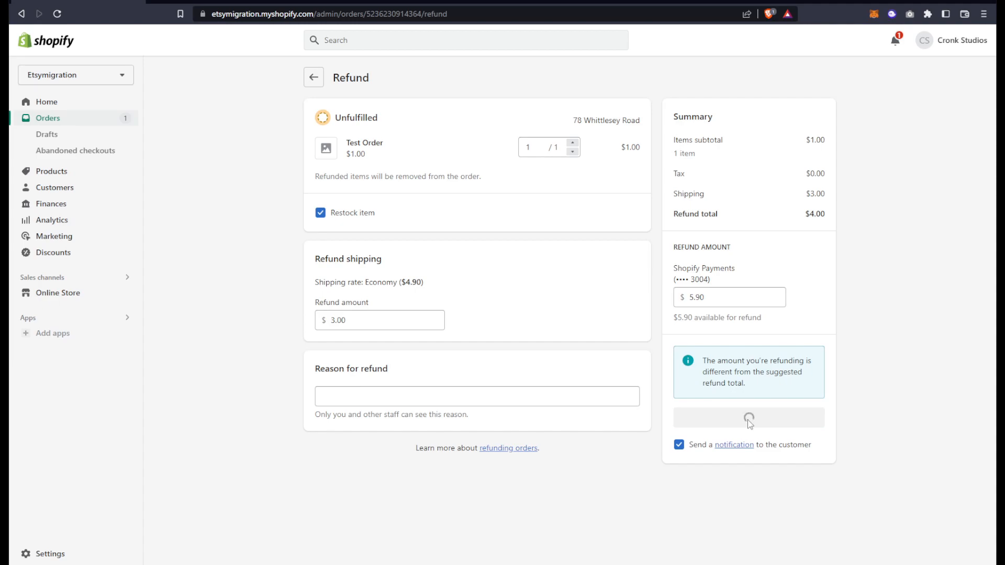
click(747, 417)
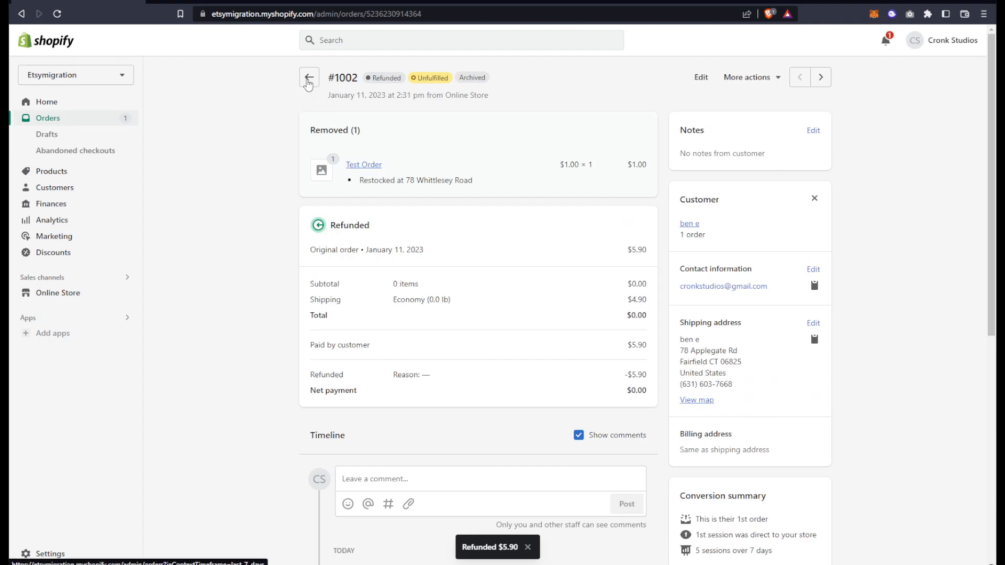
Go back to the orders list, where #1002 shows as Refunded.
click(309, 76)
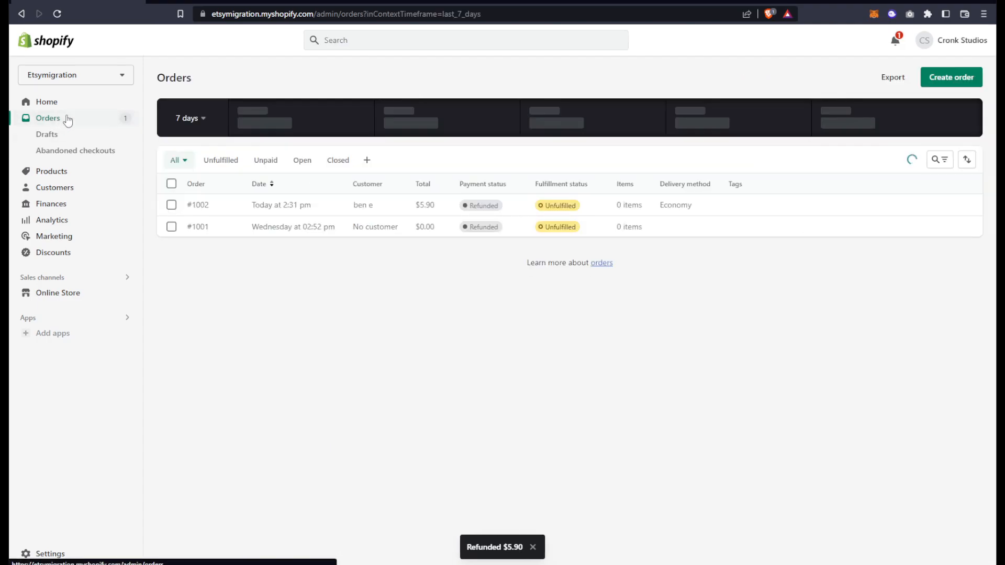